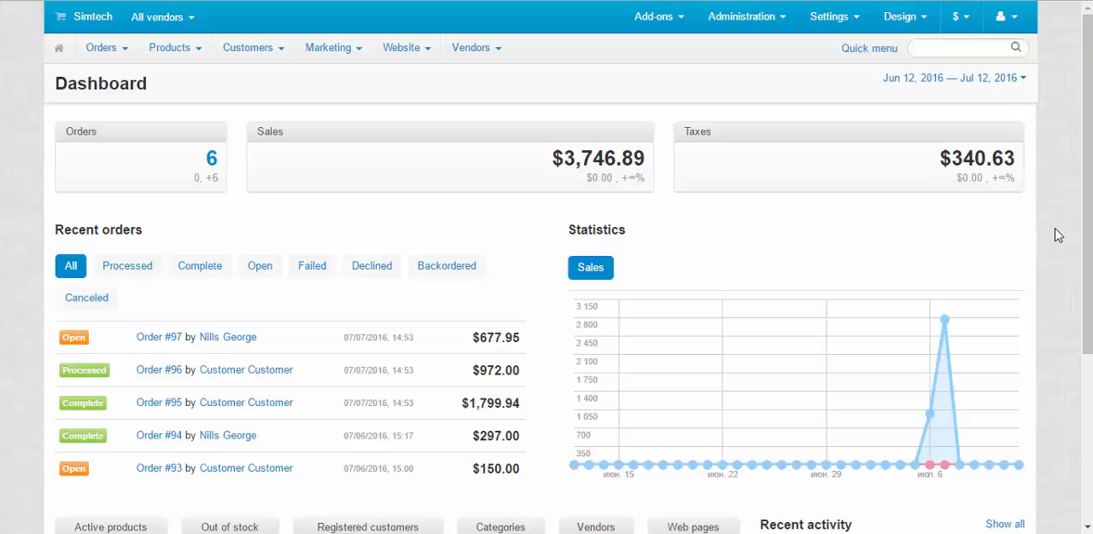
mouse_move(557, 272)
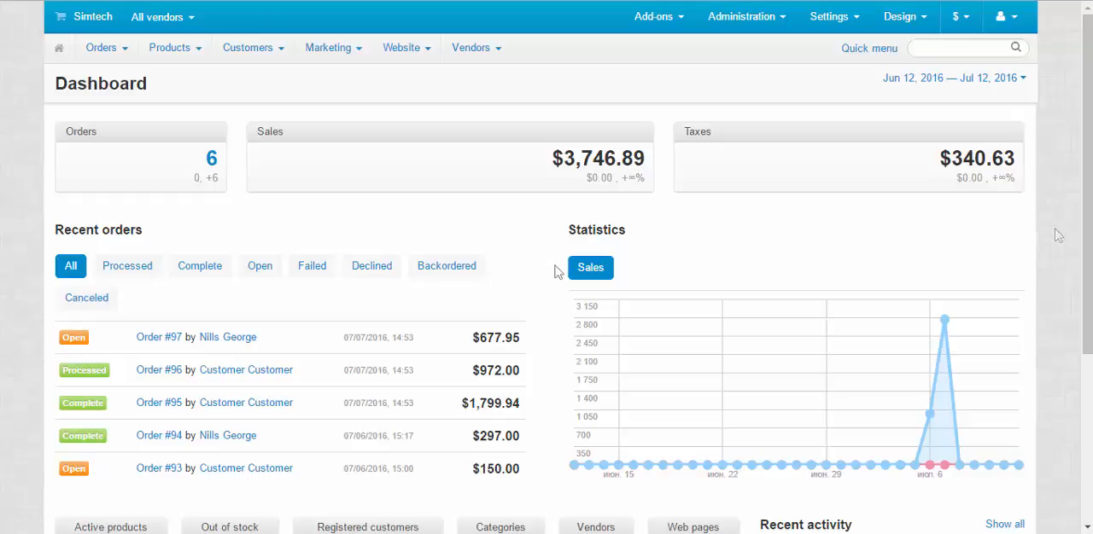
mouse_move(164, 17)
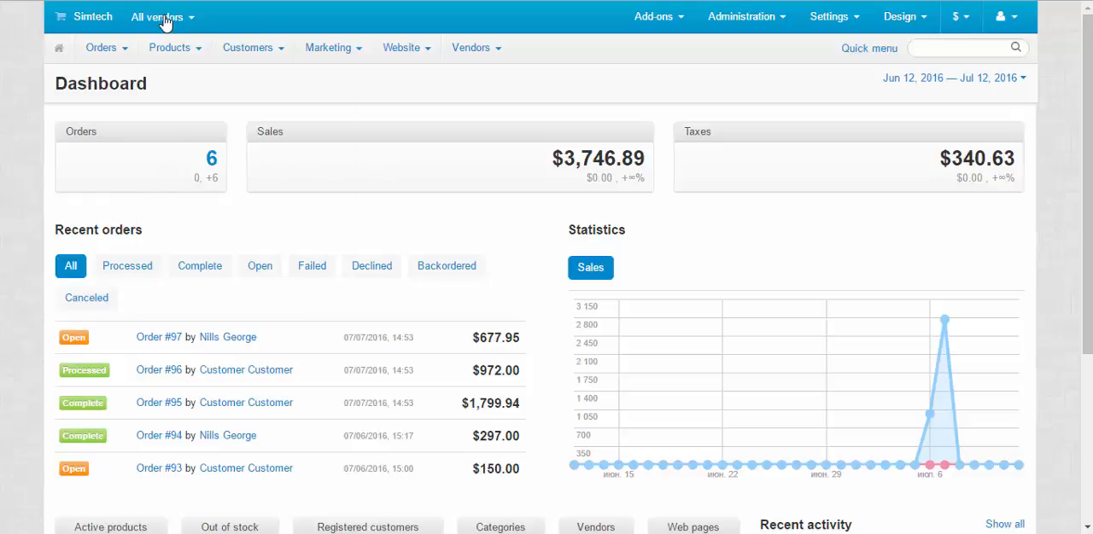
Step: Browse the storefront's Men's Clothing category under Apparel, scrolling its multi-vendor product list
click(157, 17)
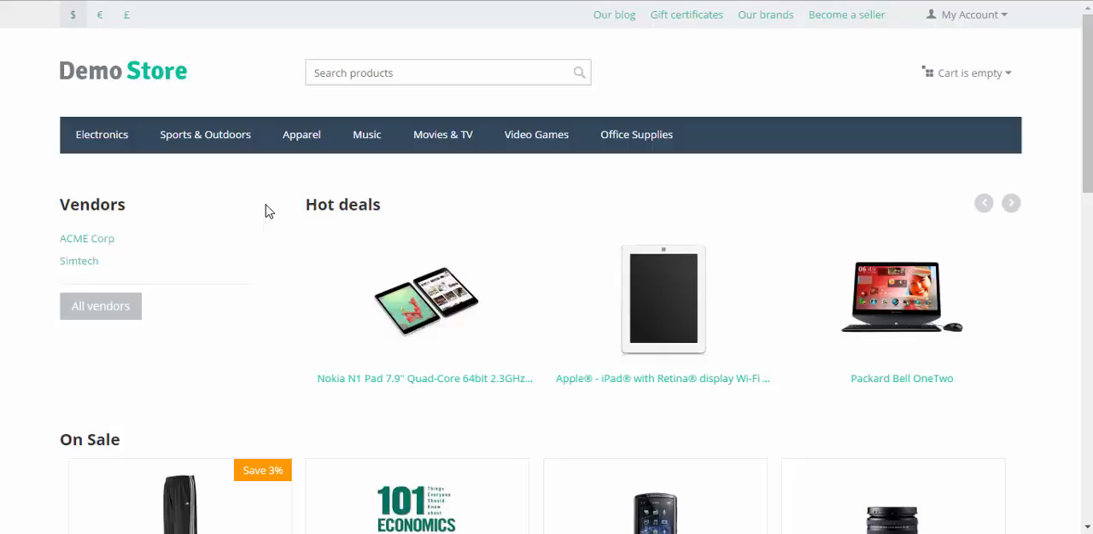
mouse_move(300, 133)
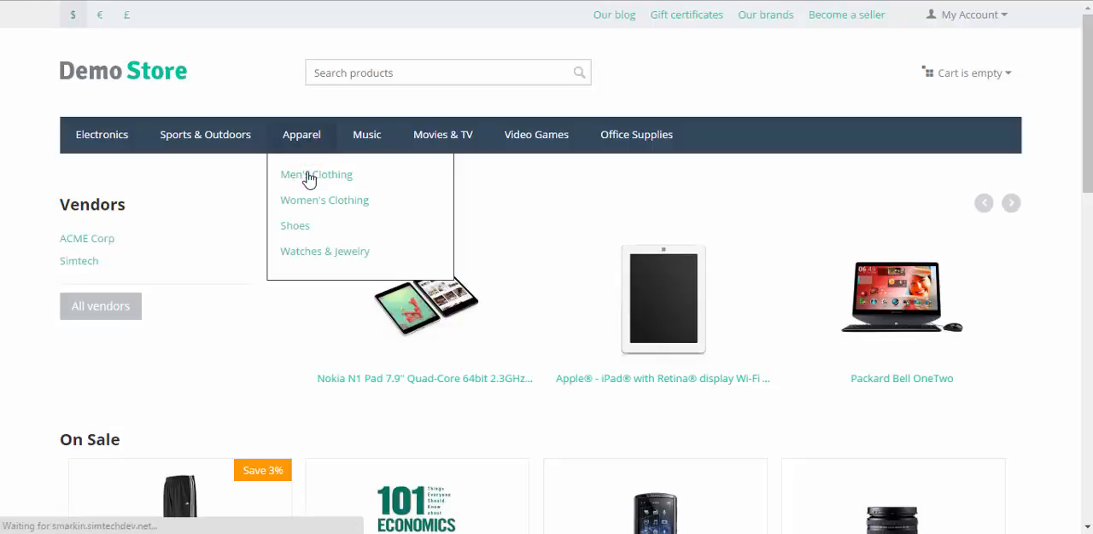
click(316, 174)
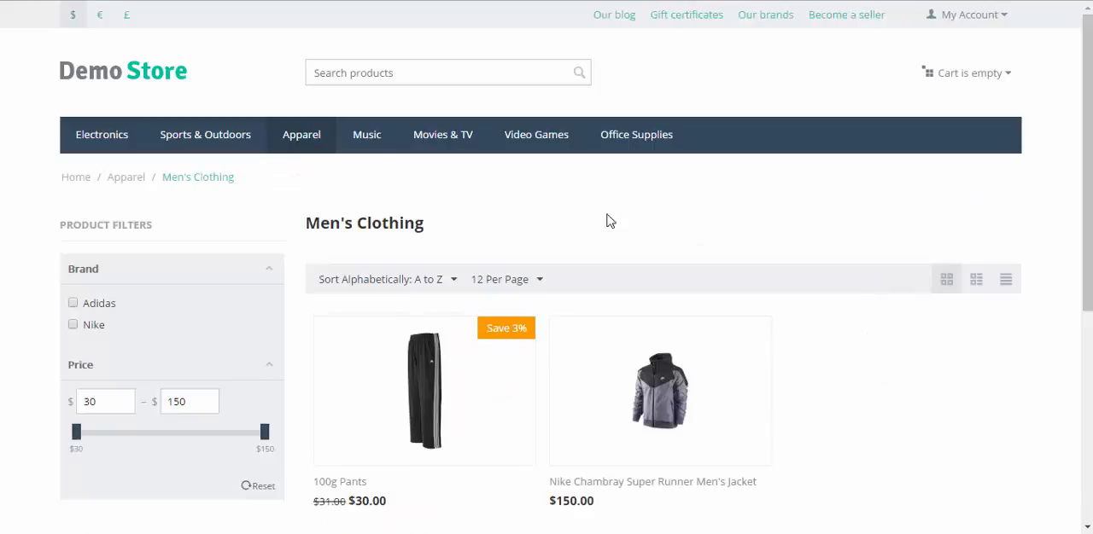
mouse_move(823, 365)
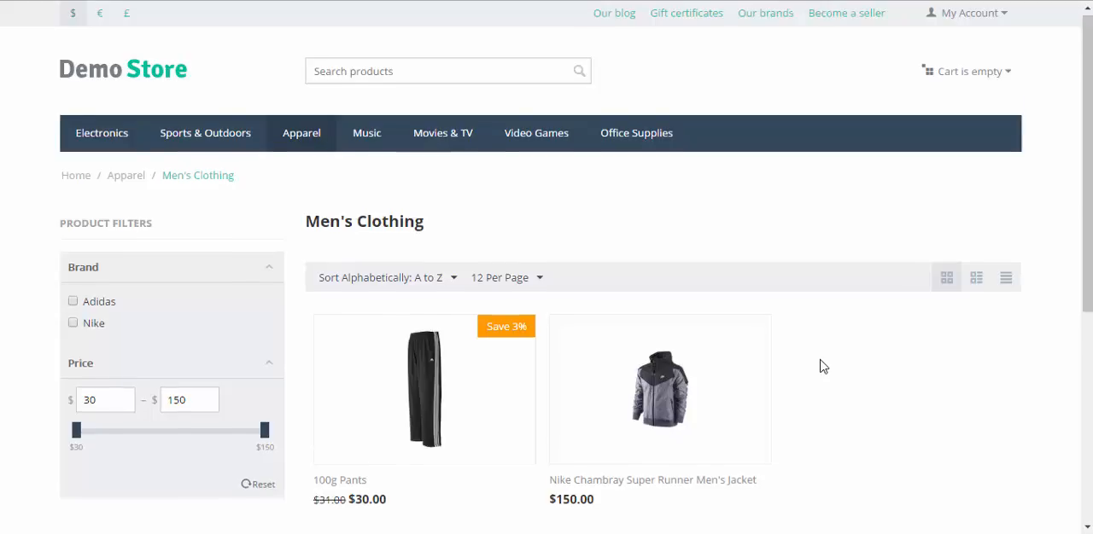
scroll(down, 3)
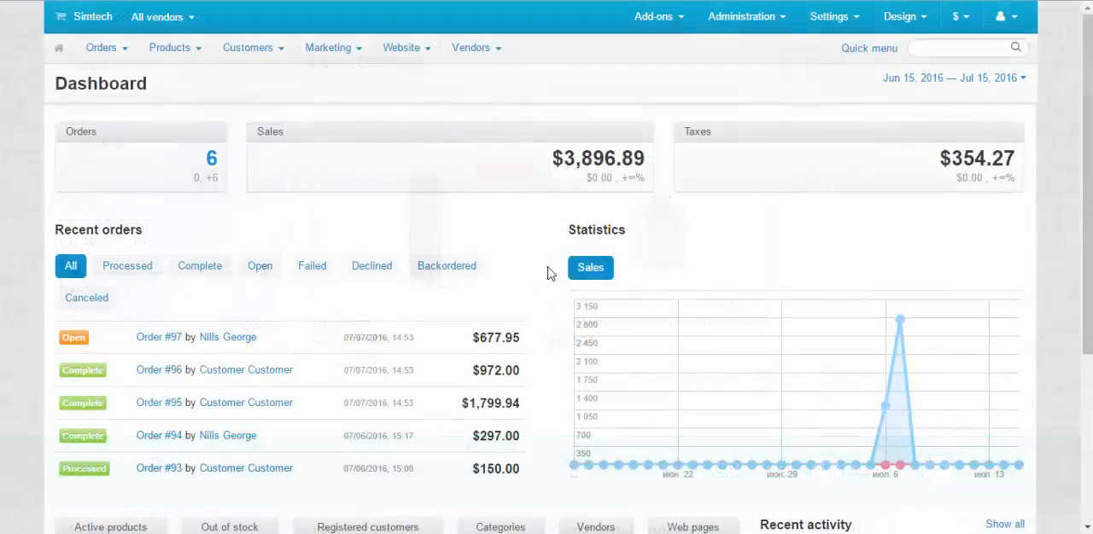
Step: Switch the admin view to ACME Corp, view its orders, then show the vendors' account balance with payouts
click(157, 17)
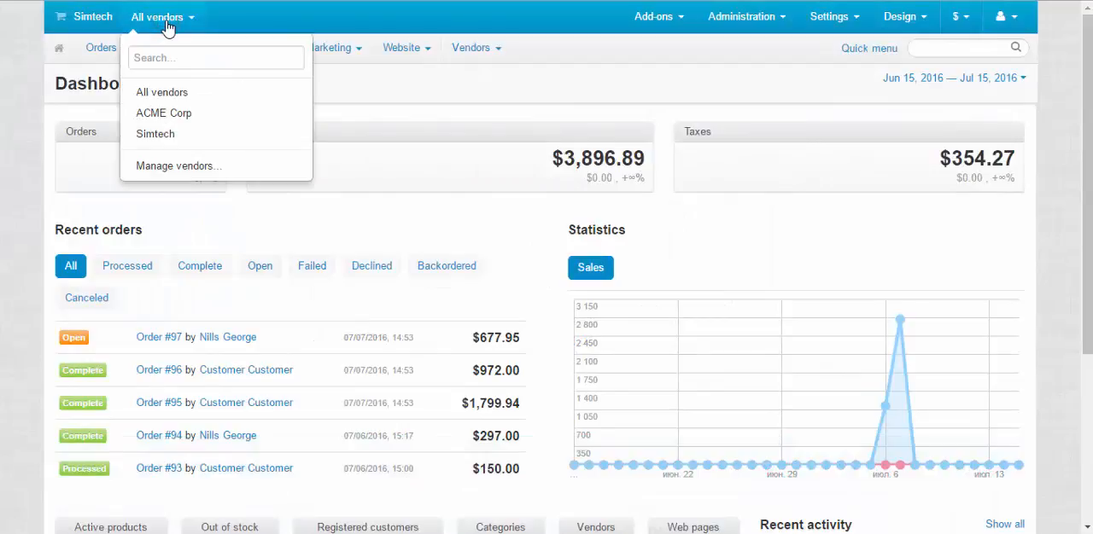
click(178, 116)
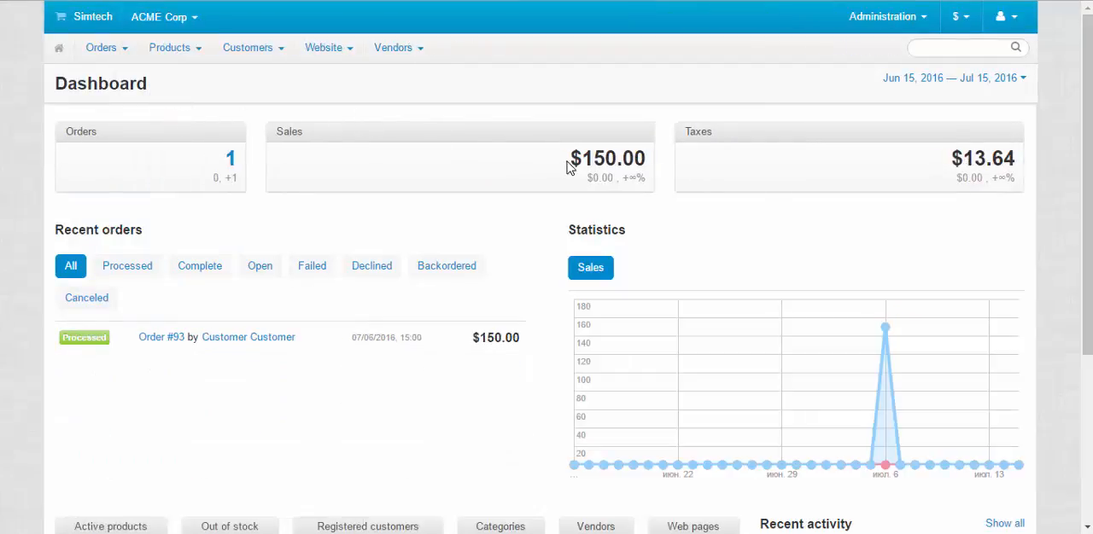
mouse_move(142, 61)
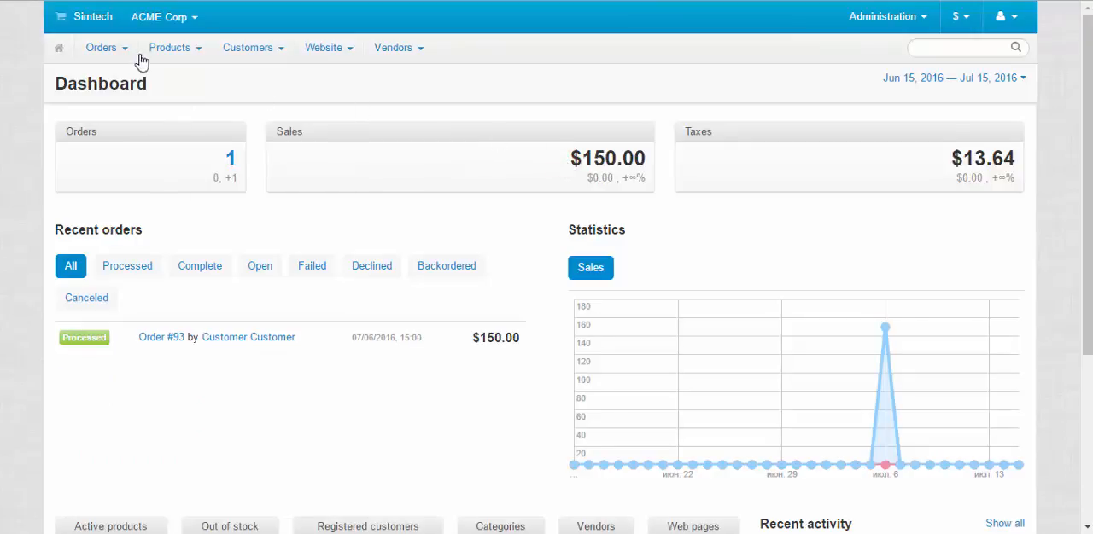
click(101, 48)
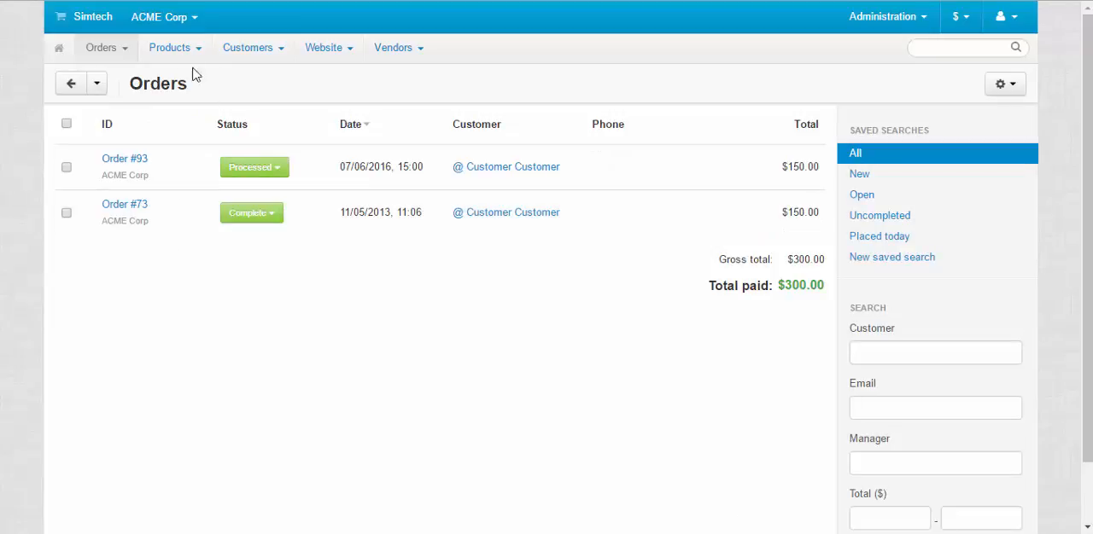
click(160, 17)
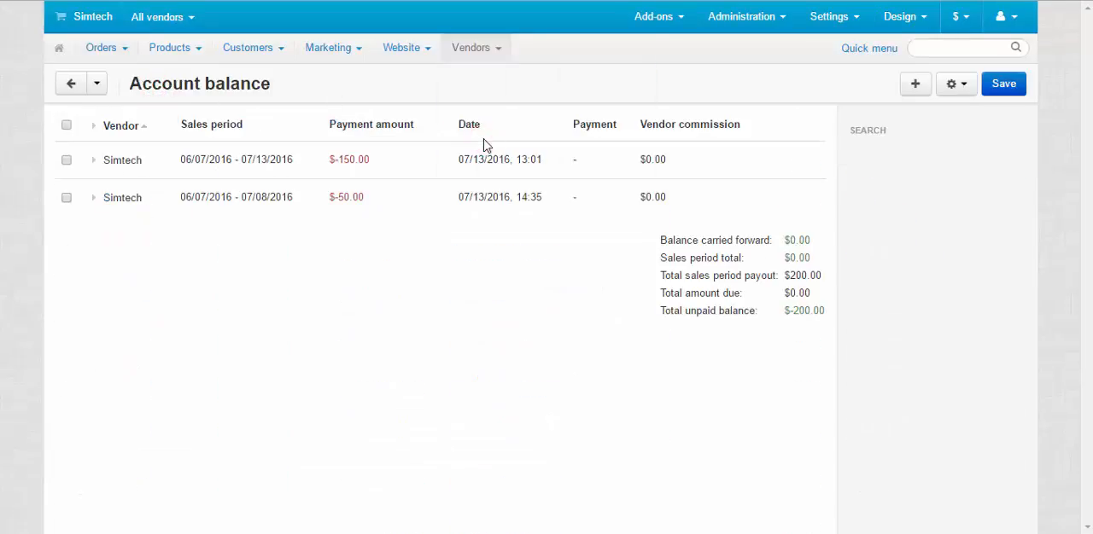
Step: Create a new payout of 150 to ACME Corp with Notify vendor kept on
click(915, 83)
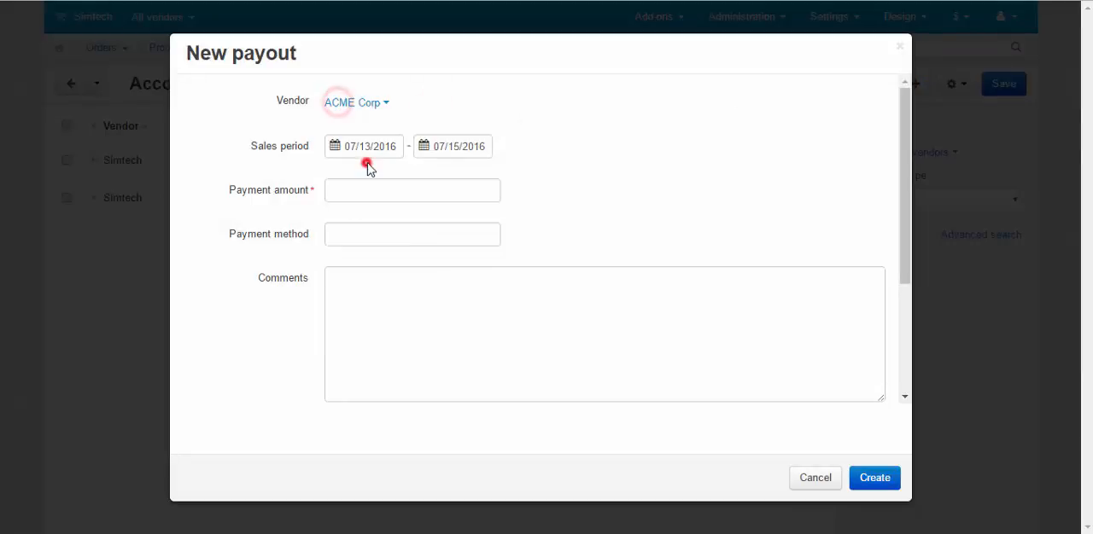
text(150)
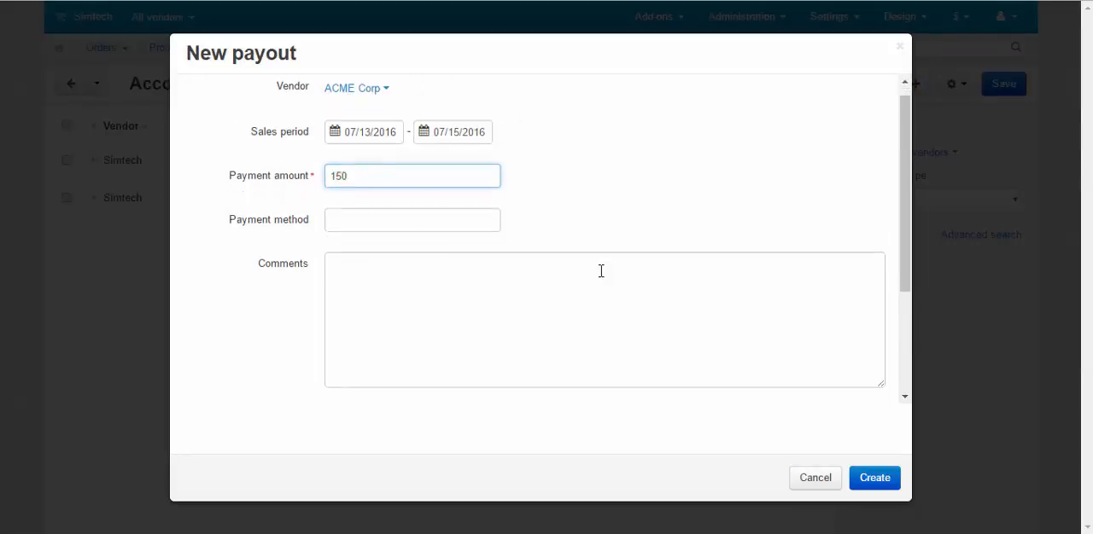
scroll(down, 3)
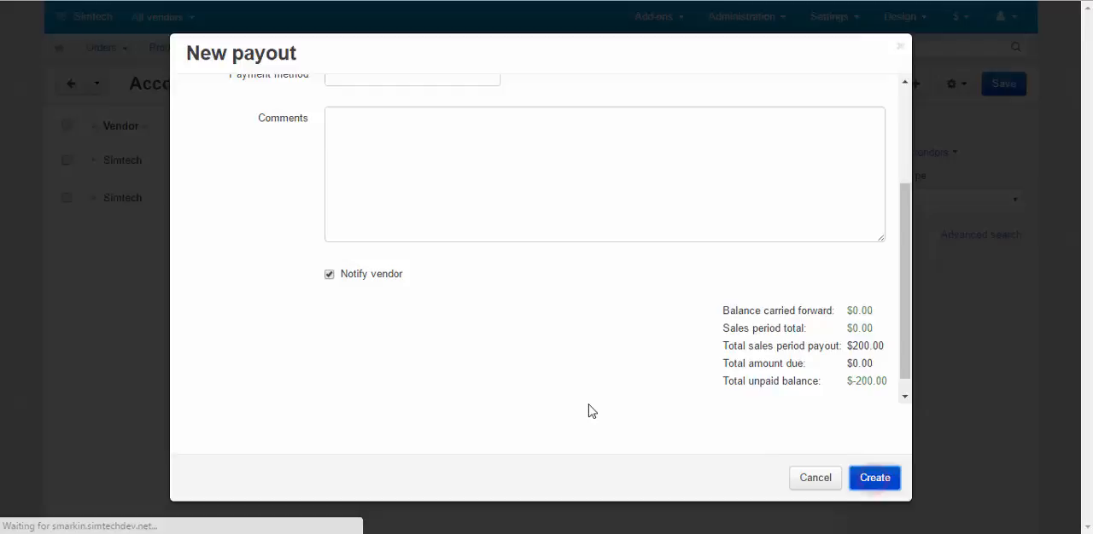
click(875, 478)
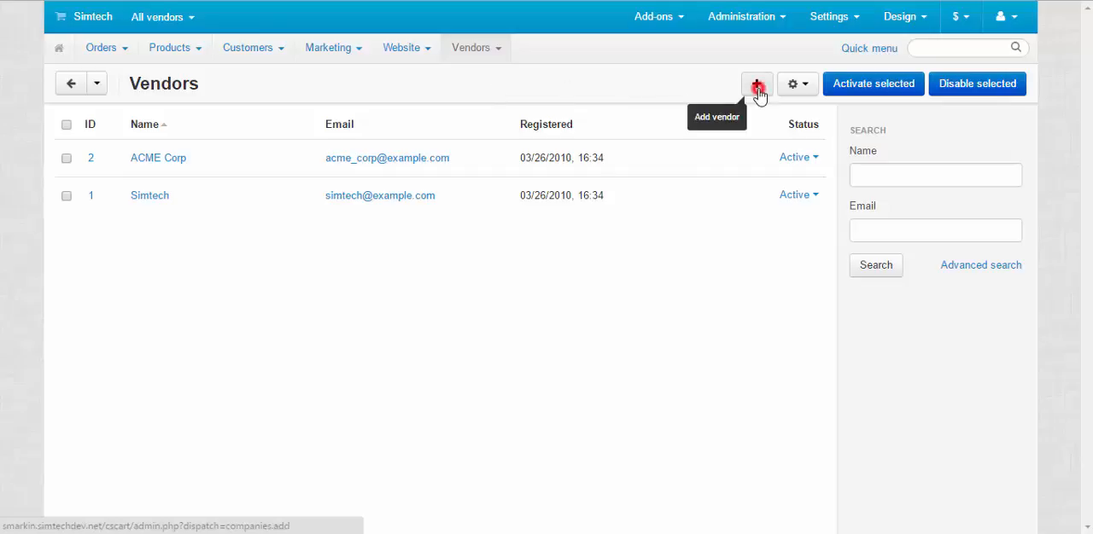
click(755, 84)
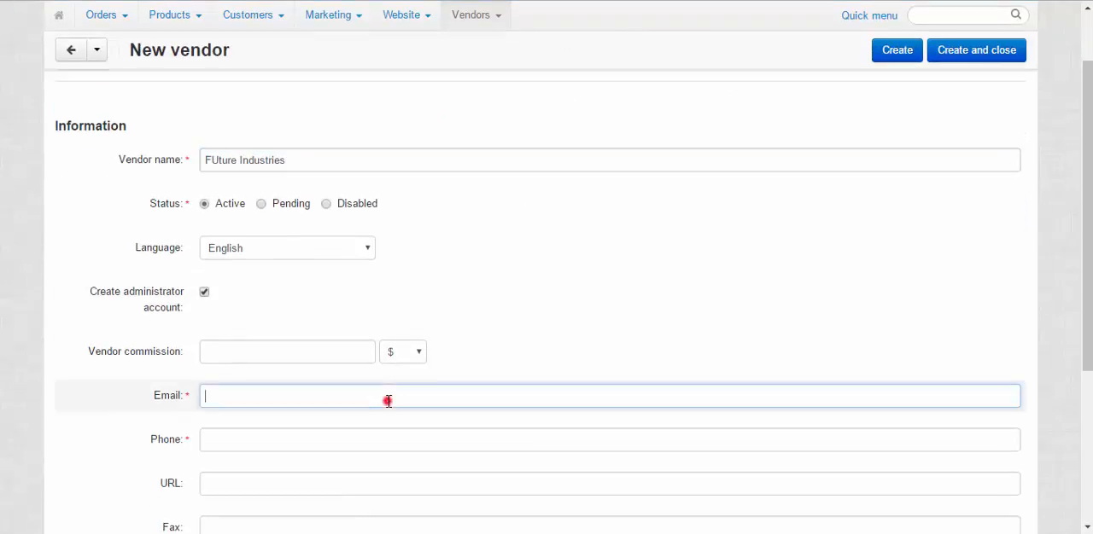
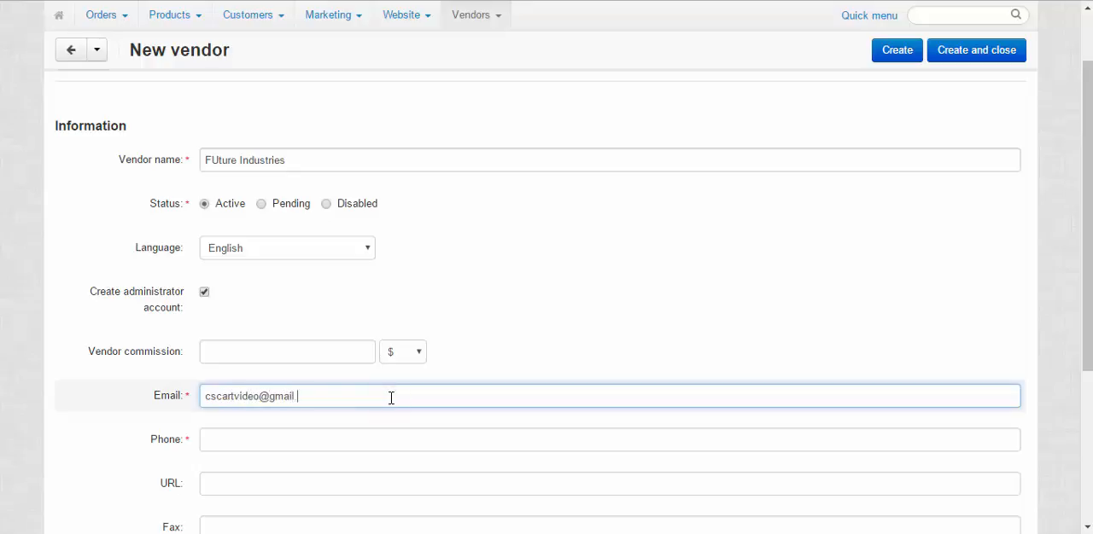
text(1234567)
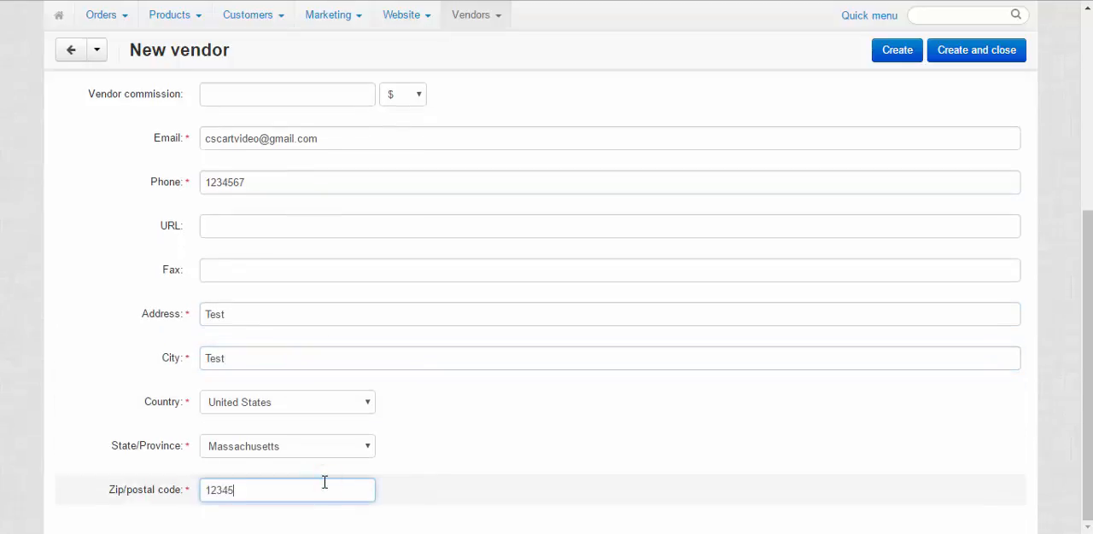
click(977, 49)
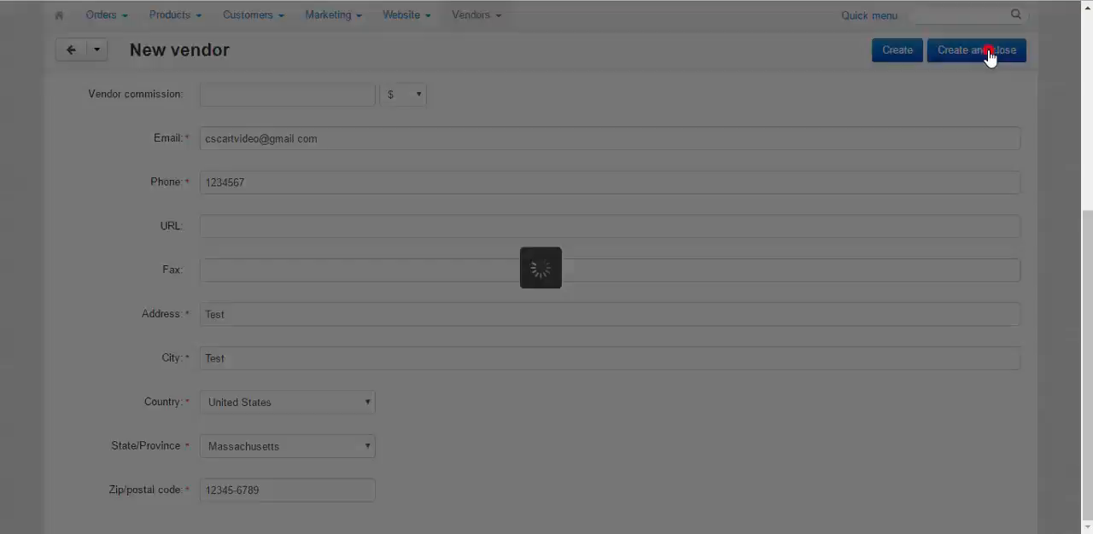
click(976, 49)
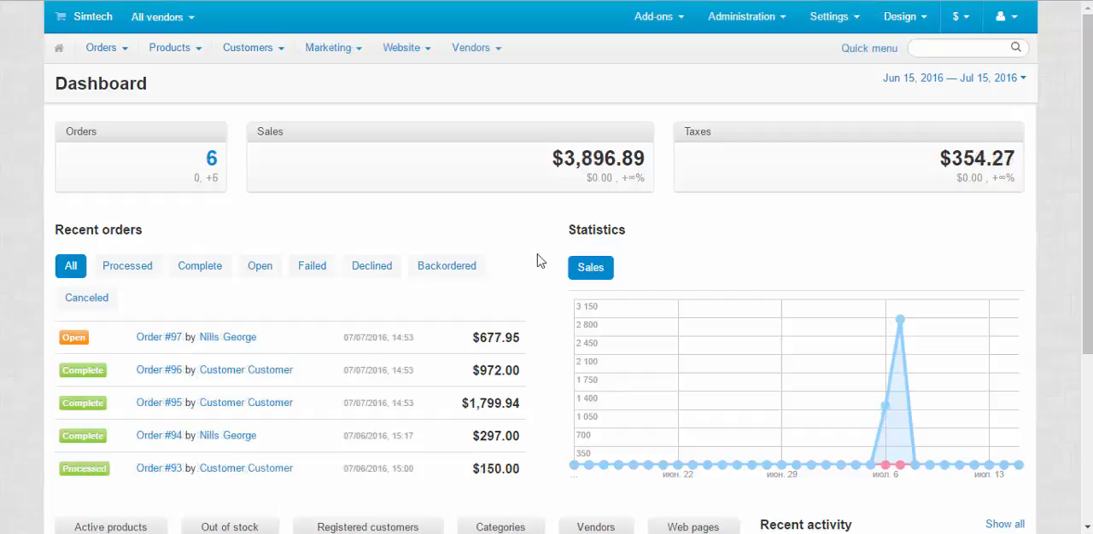
mouse_move(639, 58)
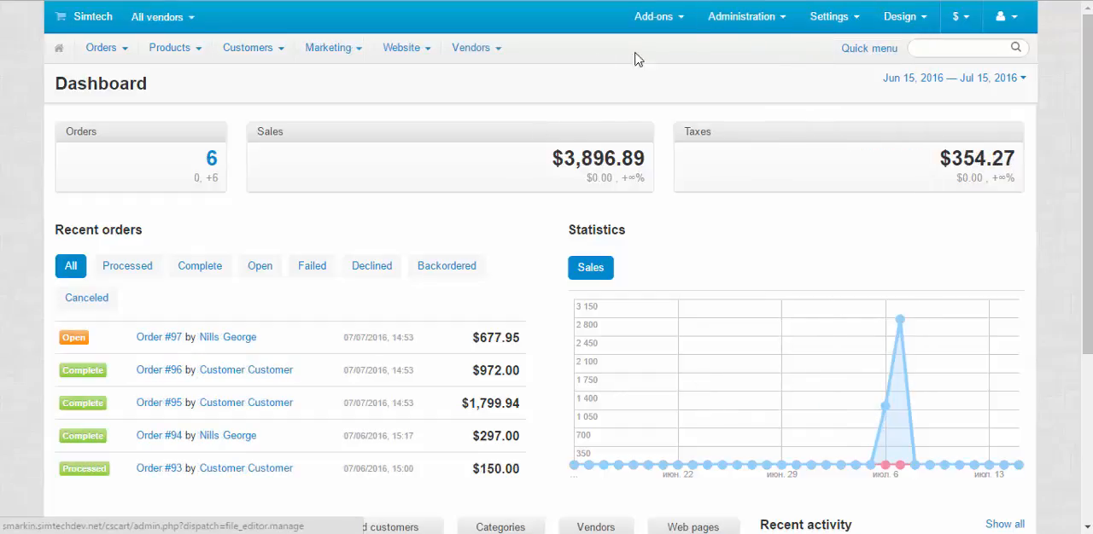
Step: Disapprove the 100g Pants product from the Product approval list
click(472, 48)
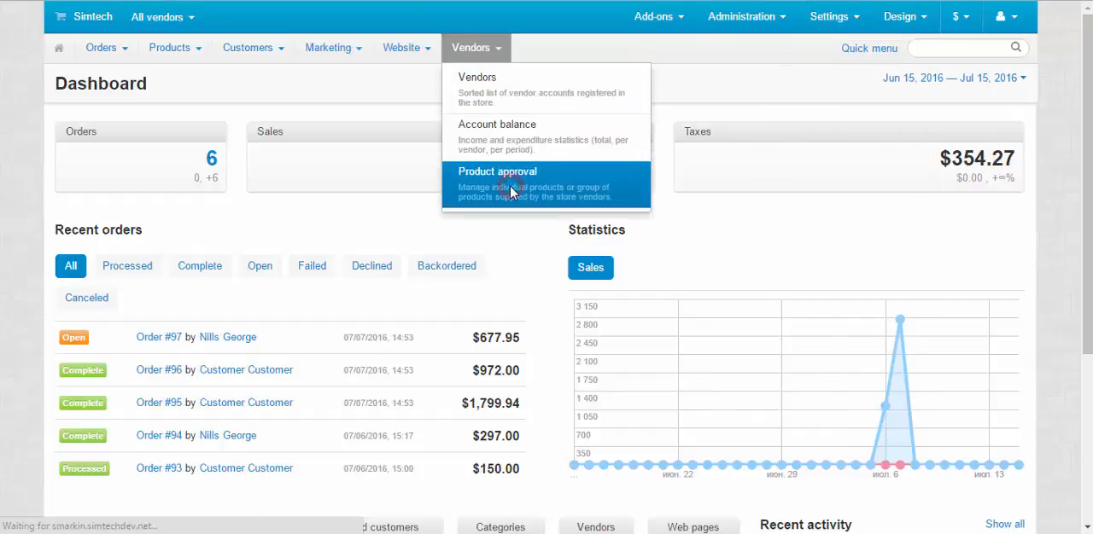
click(497, 170)
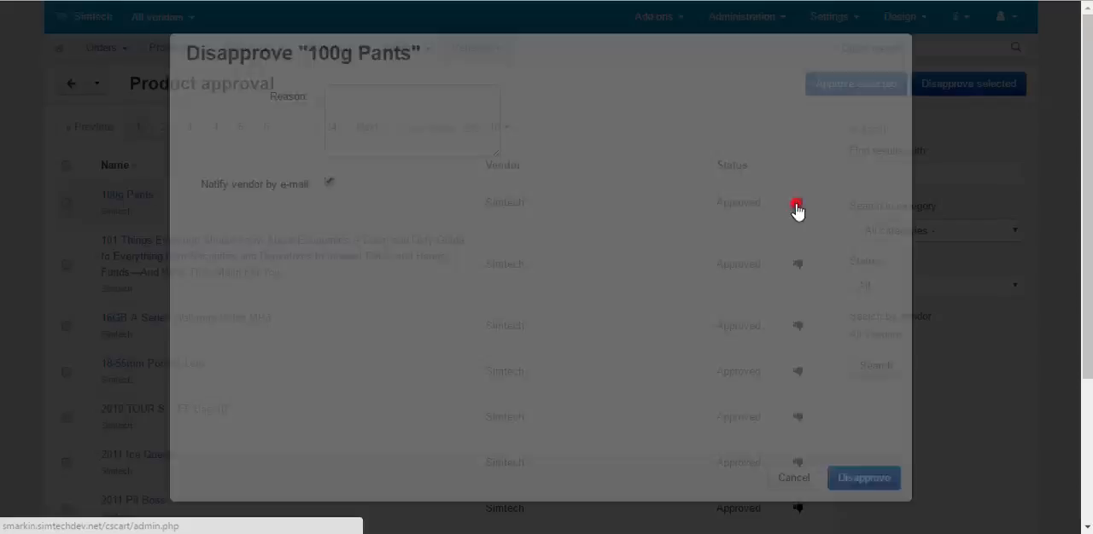
click(864, 478)
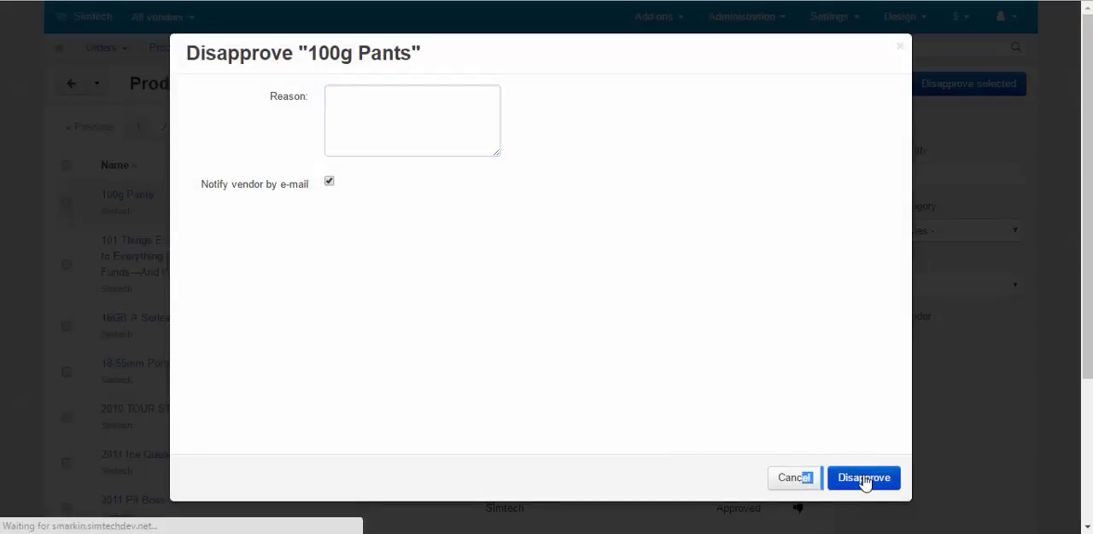
click(863, 478)
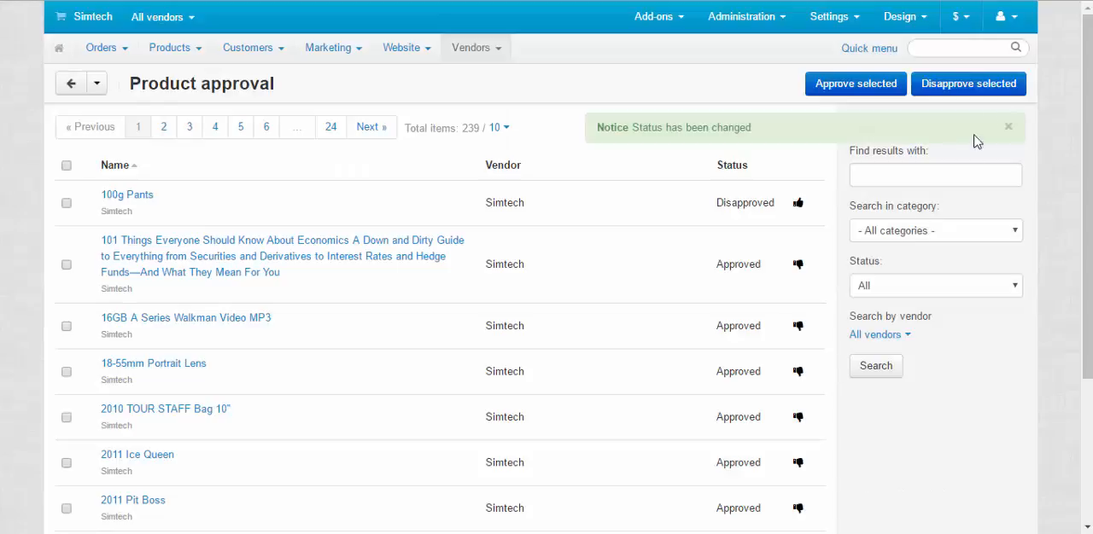
Step: Review vendor premoderation in Manage add-ons, then show ACME Corp's vendor details
click(652, 17)
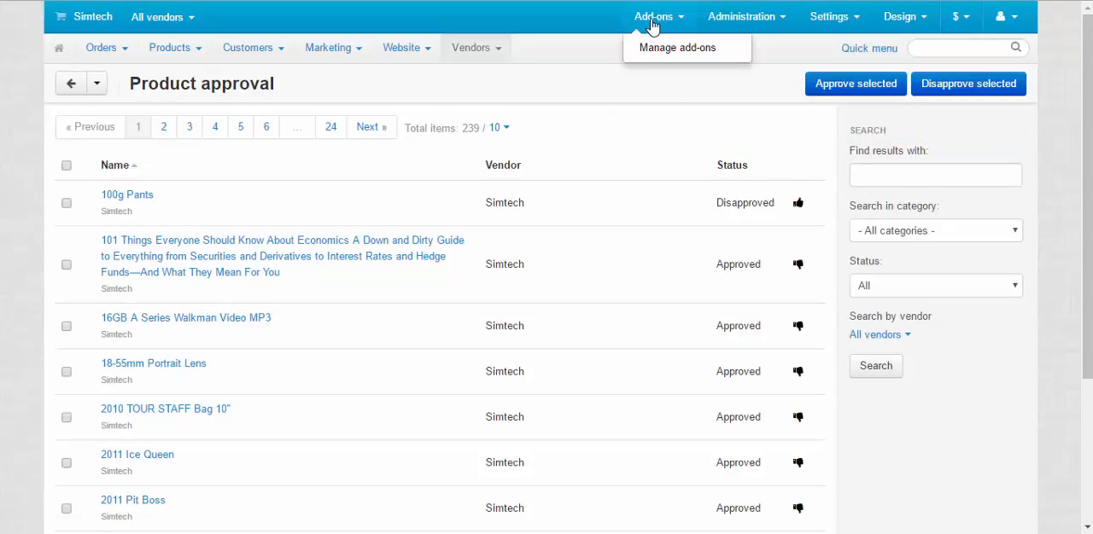
click(676, 48)
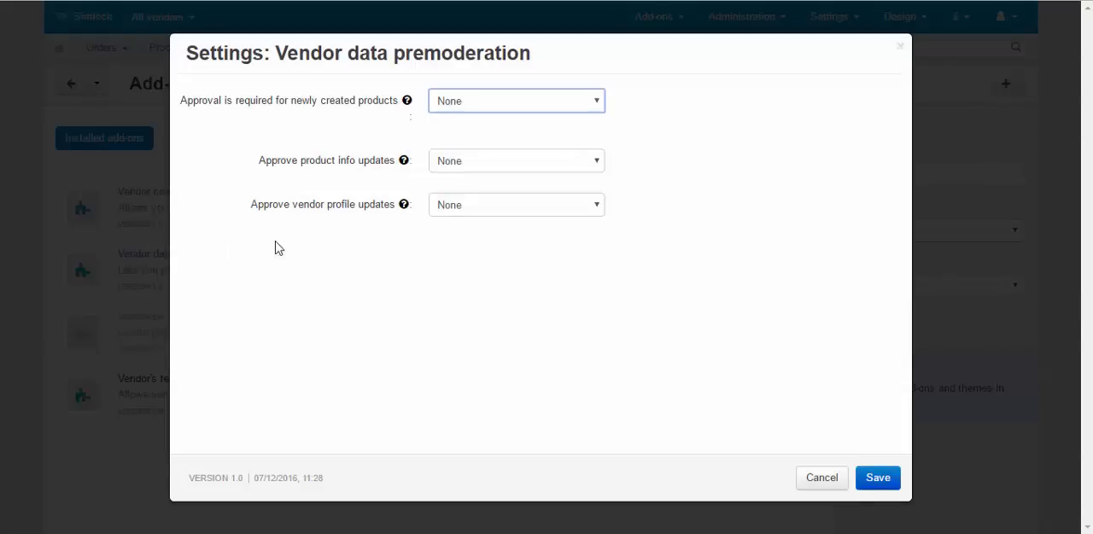
mouse_move(530, 312)
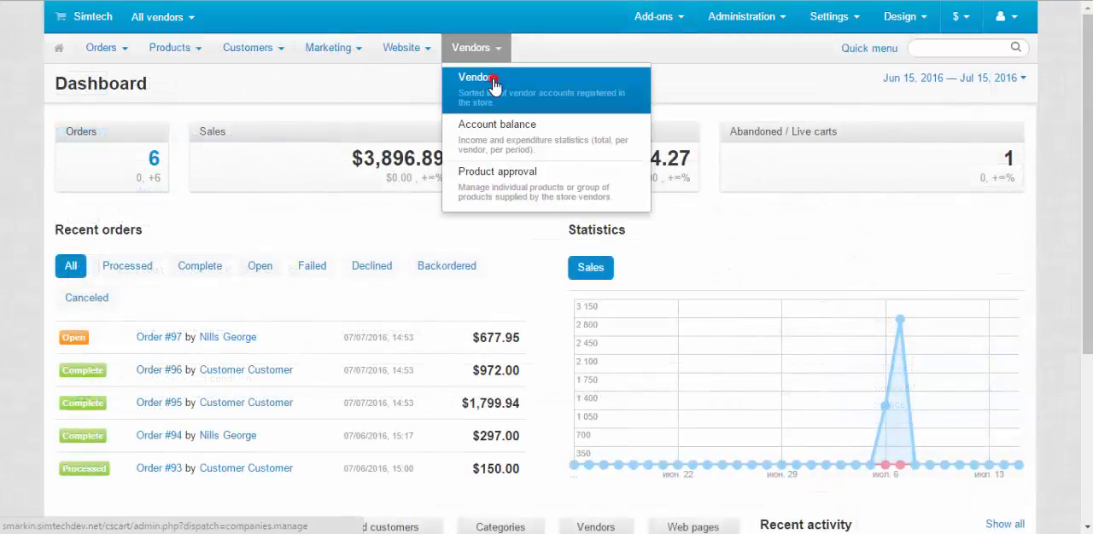
click(475, 77)
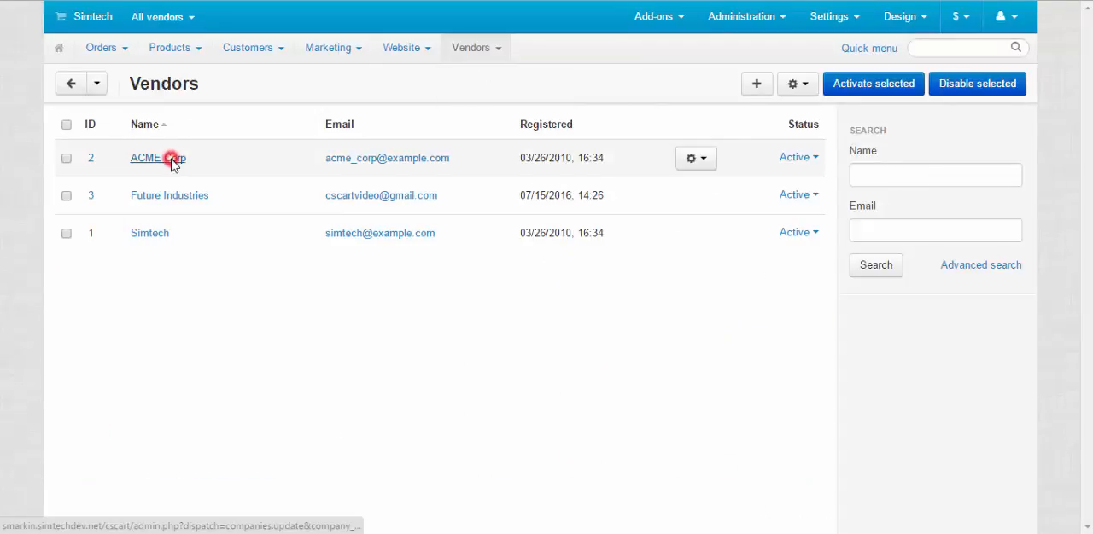
click(145, 157)
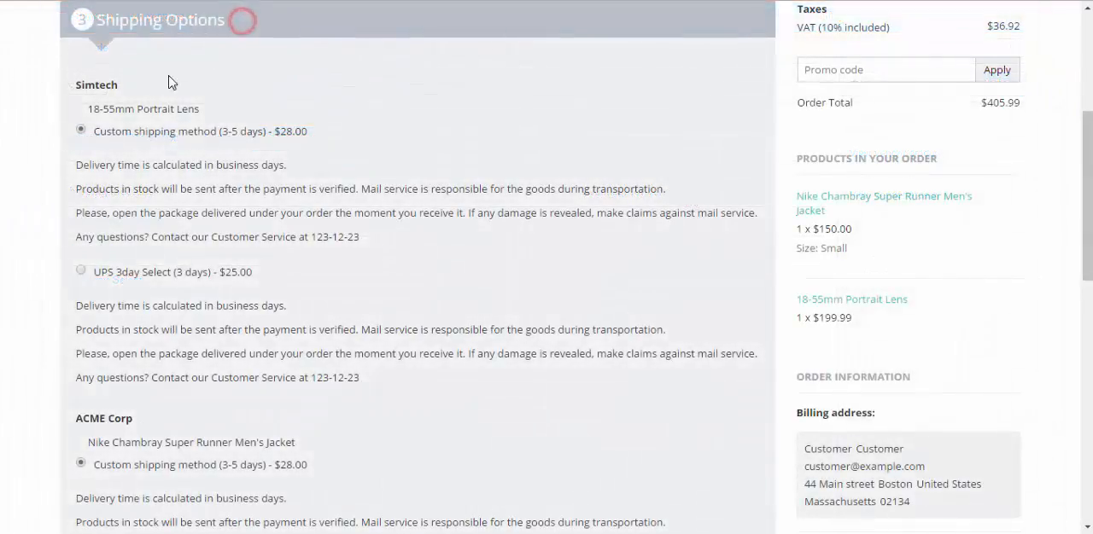
Step: Choose UPS 3day Select for Simtech's lens and FedEx 2nd day for ACME Corp's jacket at checkout
click(81, 270)
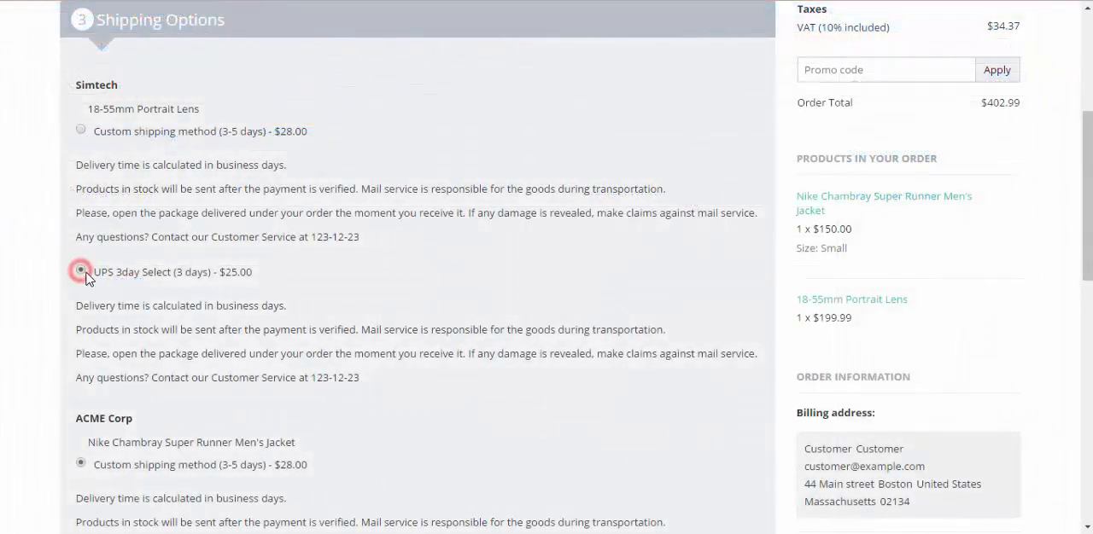
scroll(down, 3)
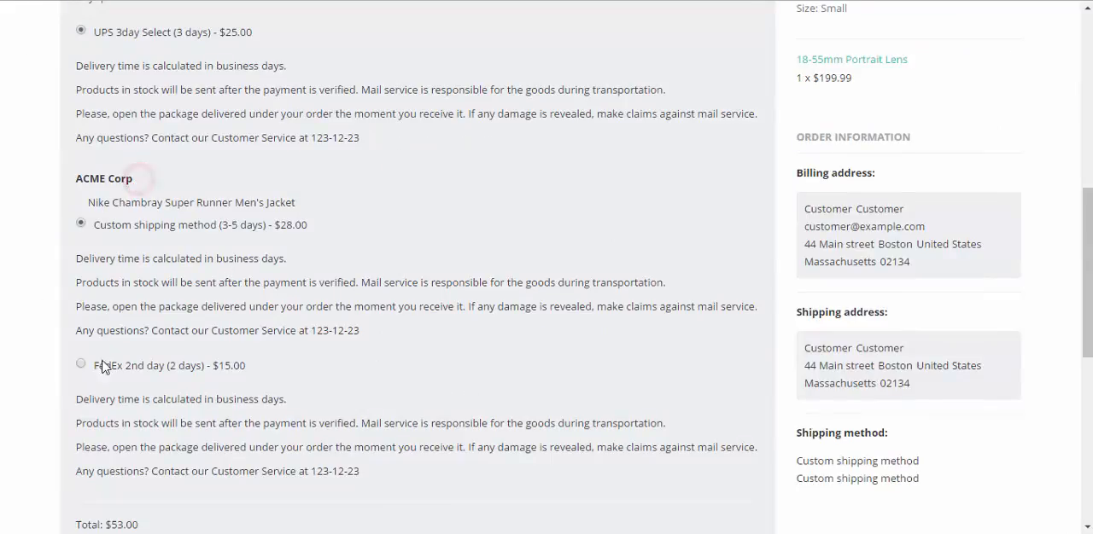
click(80, 365)
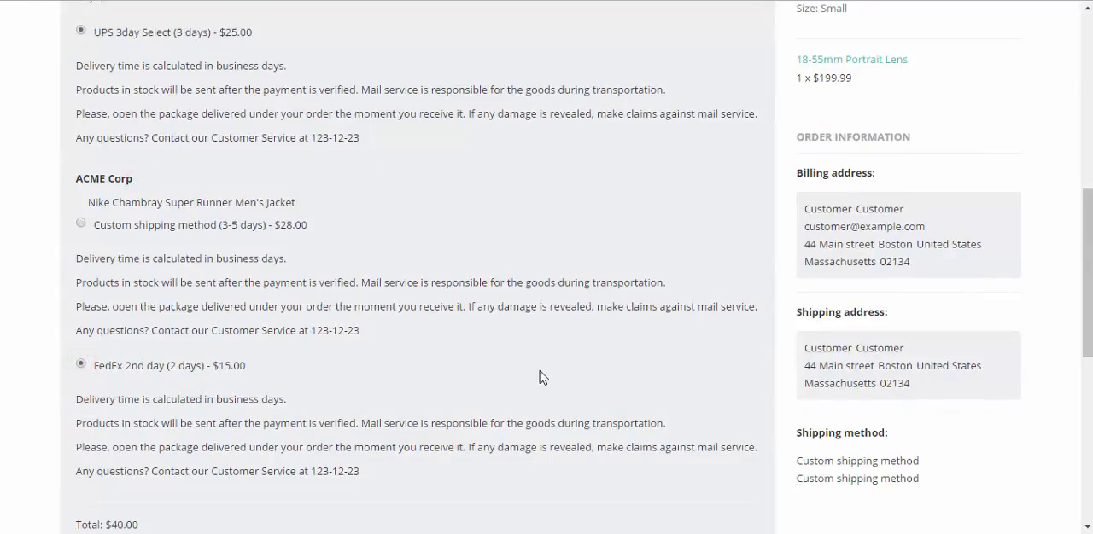